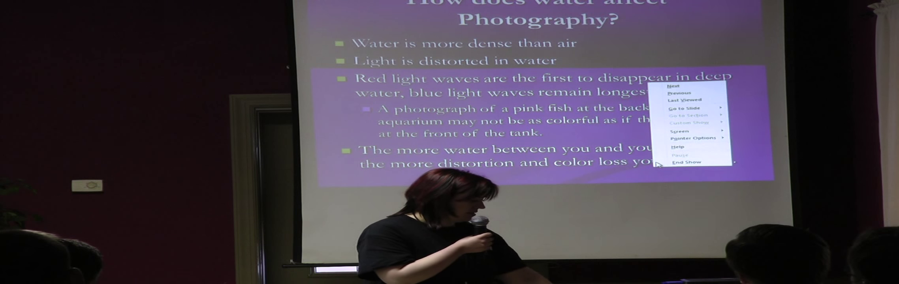
click(687, 162)
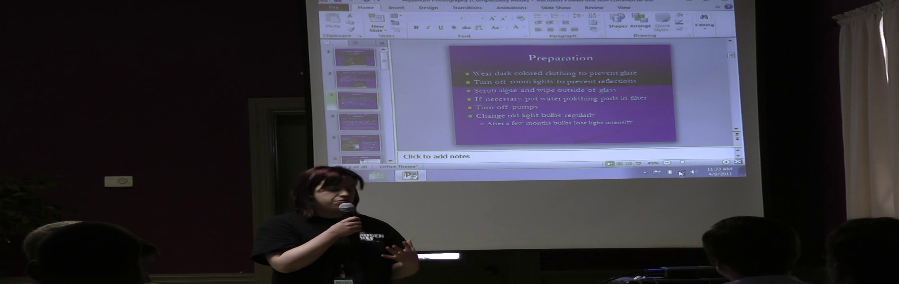